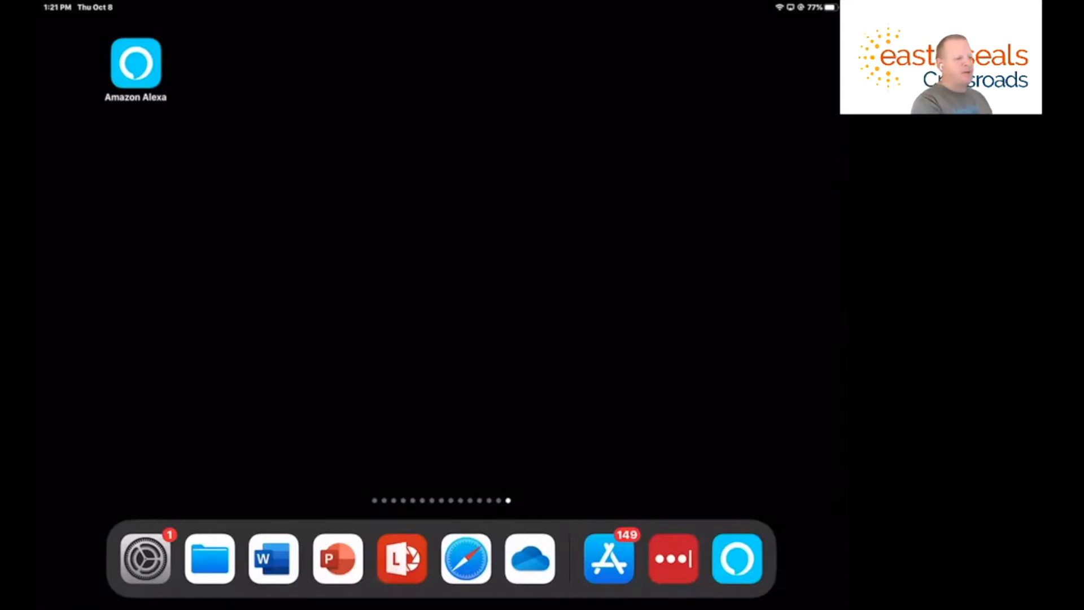
Launch Amazon Alexa from the home screen and show the More menu of app sections
{"action": "left_click", "coordinate": [133, 63]}
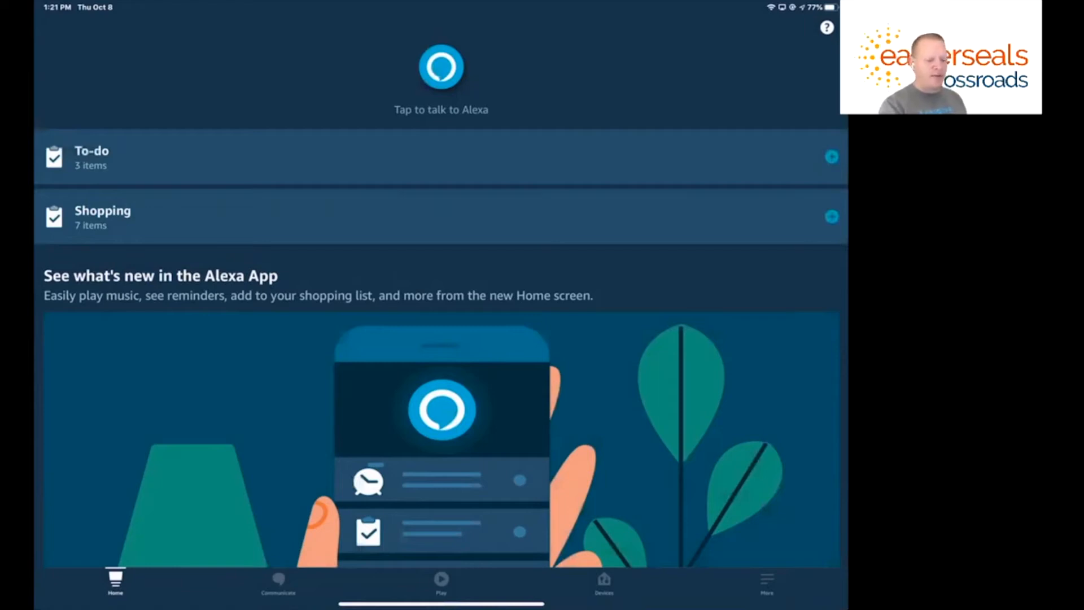
{"action": "left_click", "coordinate": [766, 581]}
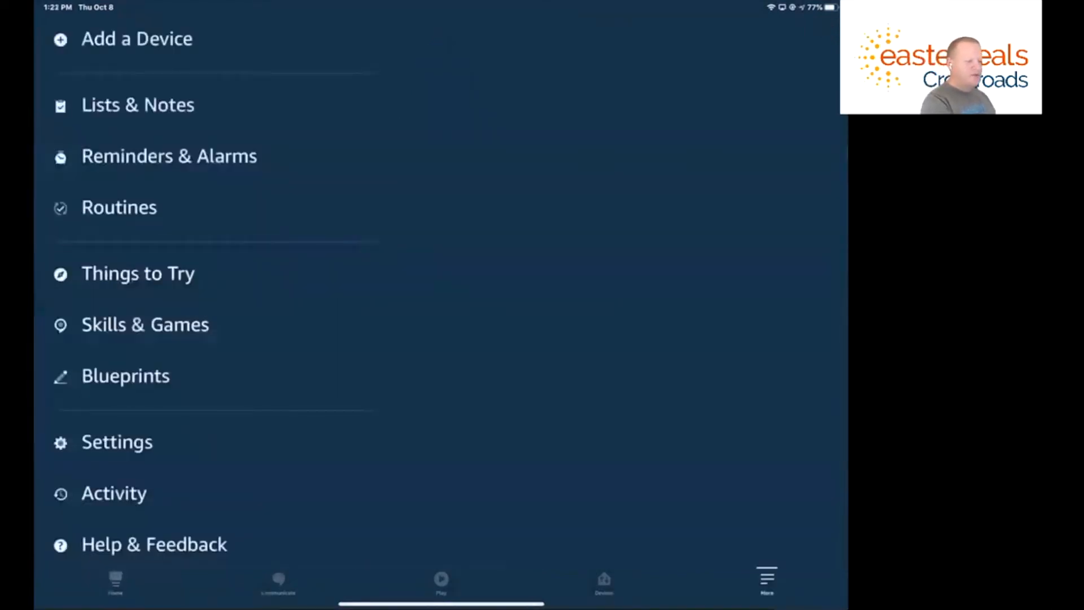
From Lists & Notes, create a list named 'Work' and view it, still empty
{"action": "left_click", "coordinate": [137, 104]}
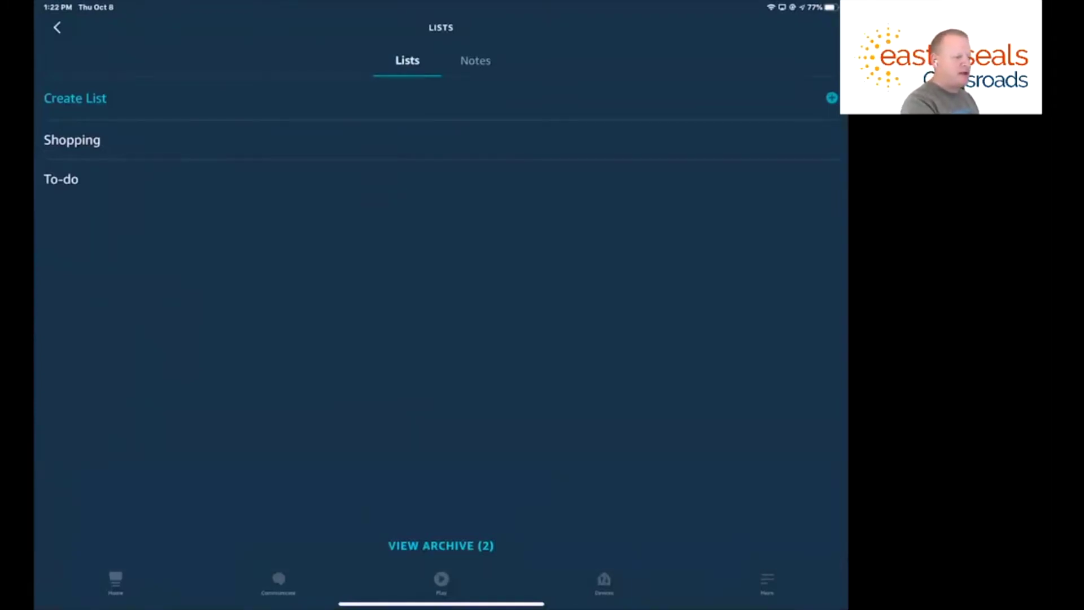
{"action": "left_click", "coordinate": [75, 97]}
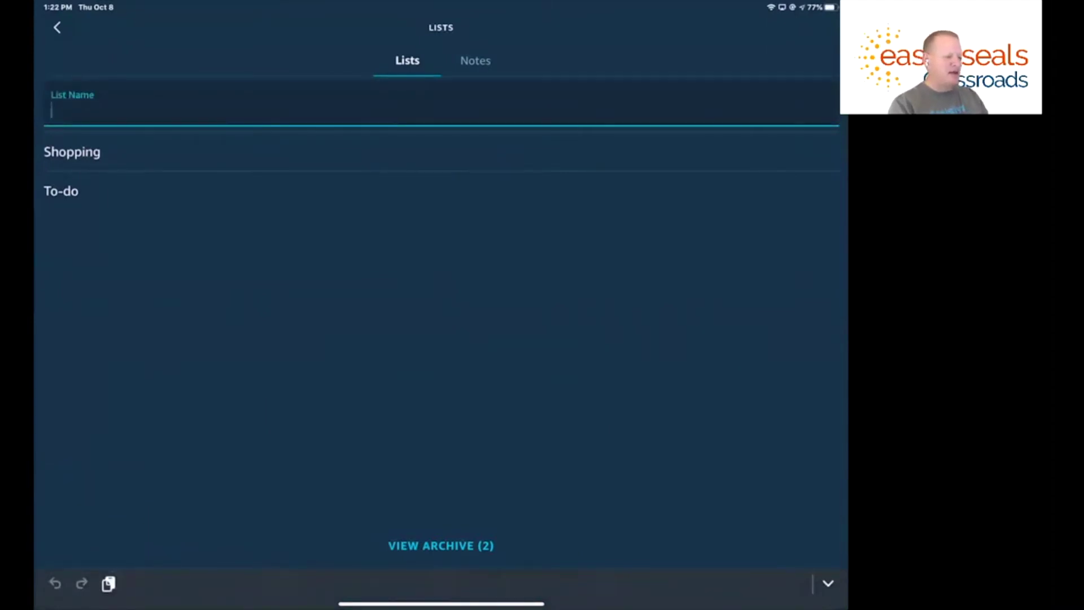
{"action": "type", "text": "Work"}
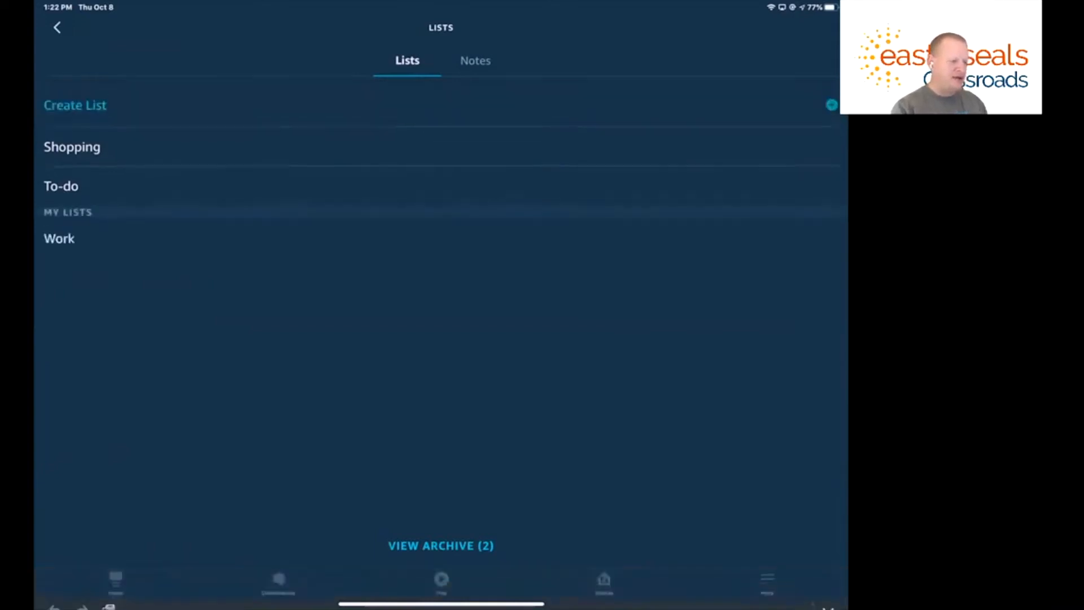
{"action": "left_click", "coordinate": [58, 239]}
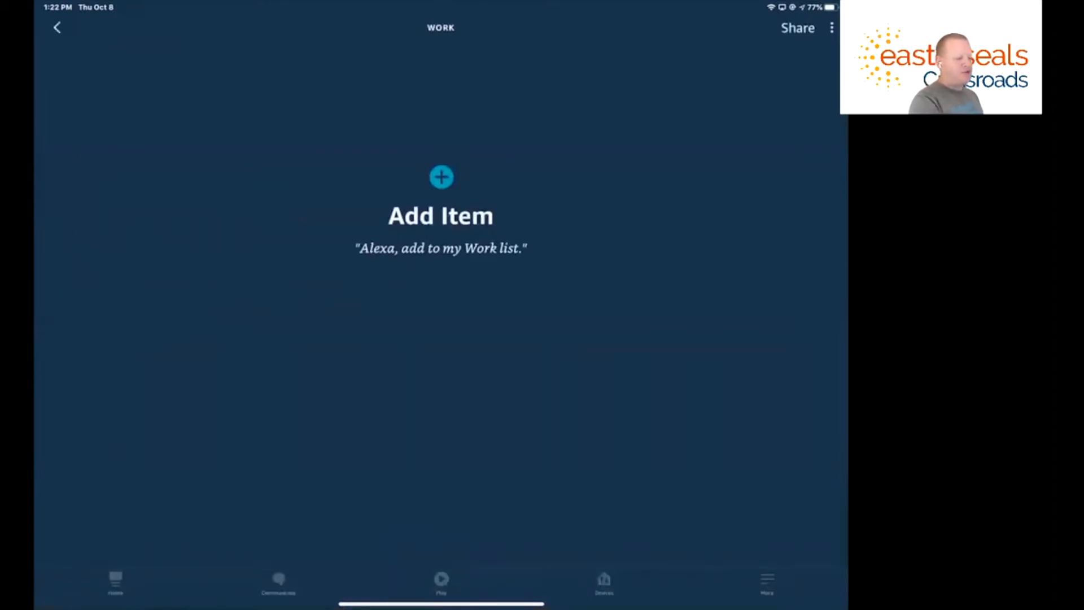
Return to the lists overview and view the To-do list with its pending items
{"action": "left_click", "coordinate": [56, 28]}
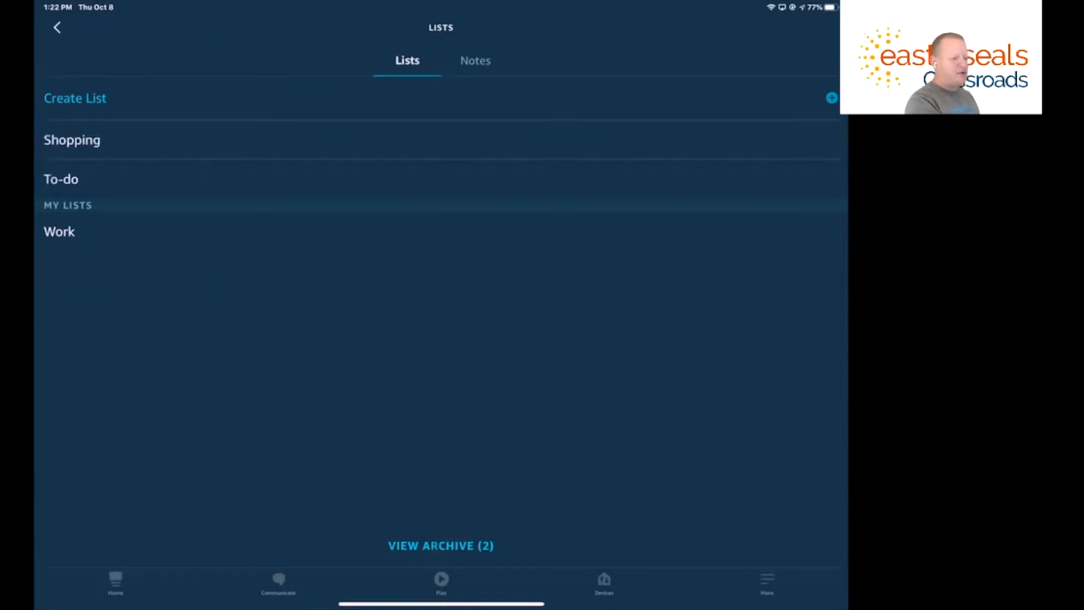
{"action": "left_click", "coordinate": [59, 180]}
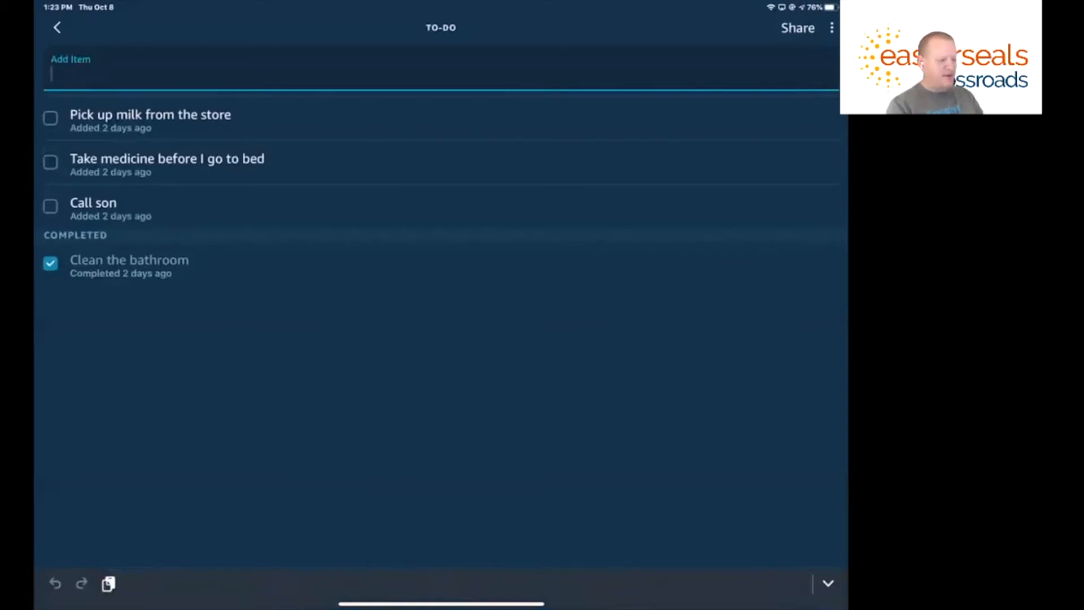
Enter 'Stop by mom's to say hi' as a new To-do item, re-entering it after the field closes
{"action": "type", "text": "Stop by"}
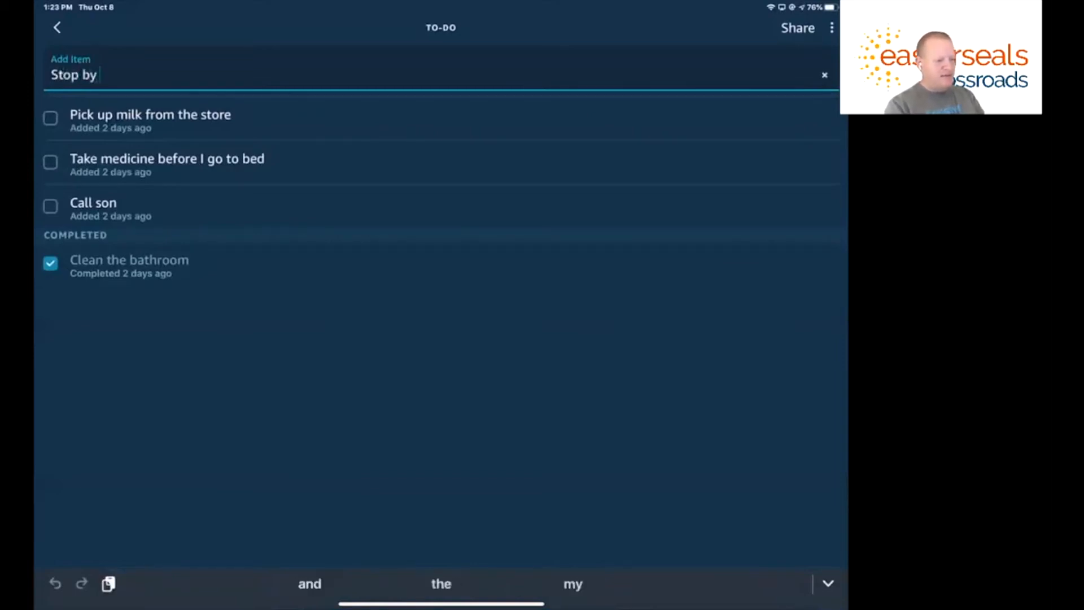
{"action": "type", "text": "mom's tod"}
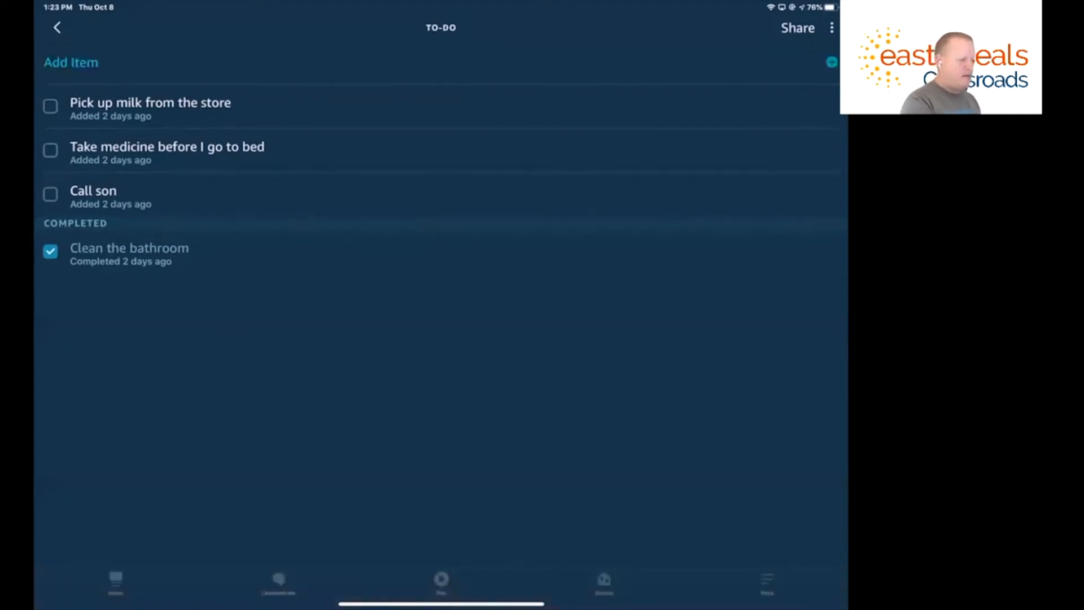
{"action": "left_click", "coordinate": [70, 62]}
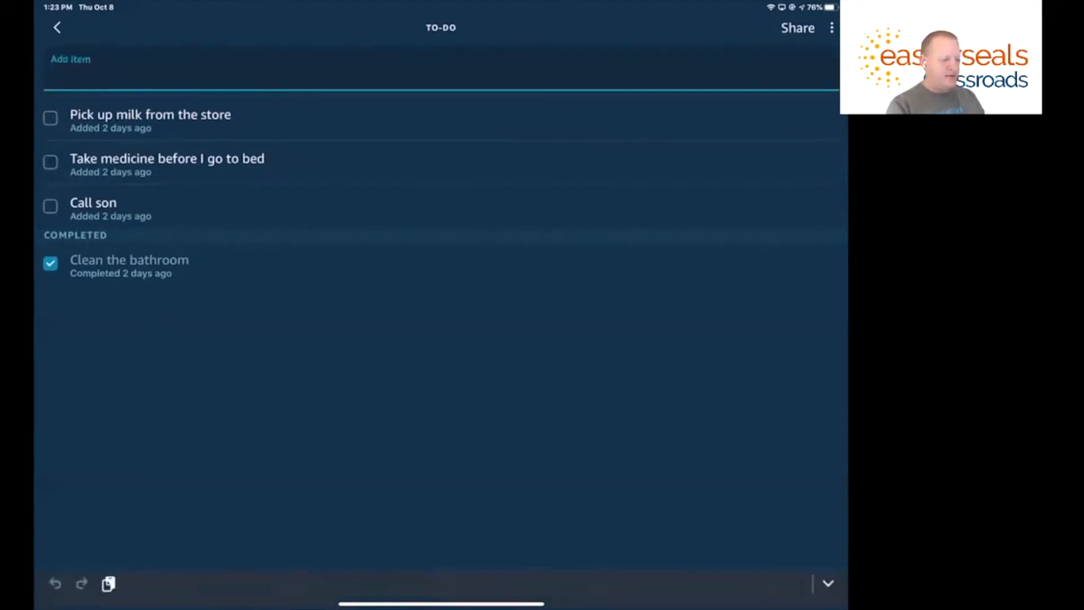
{"action": "type", "text": "Stop by mom"}
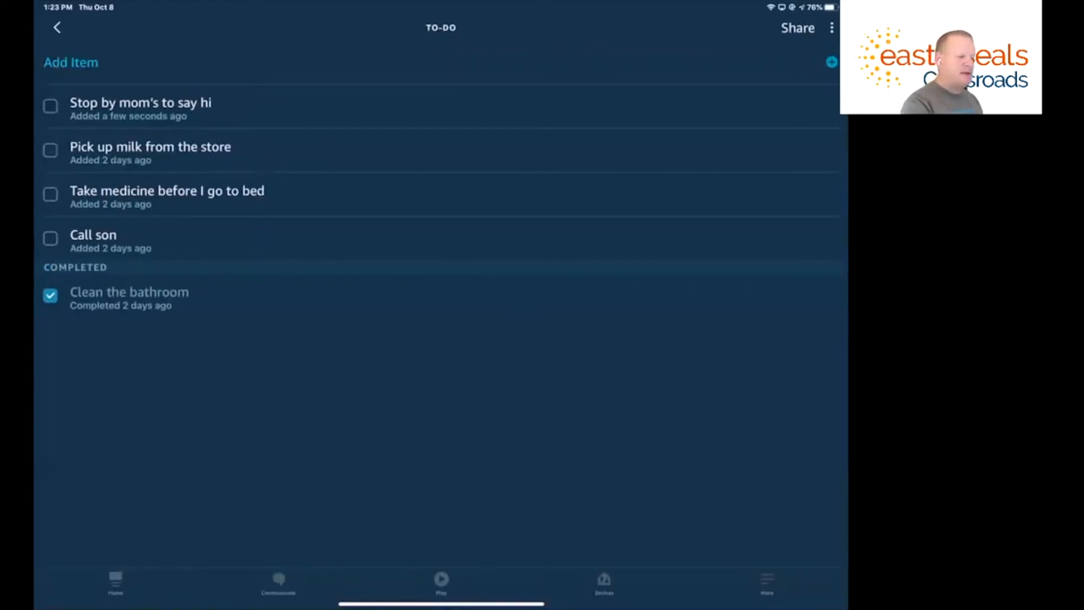
Check off 'Stop by mom's to say hi', uncheck it, check it again, then return Home
{"action": "left_click", "coordinate": [49, 106]}
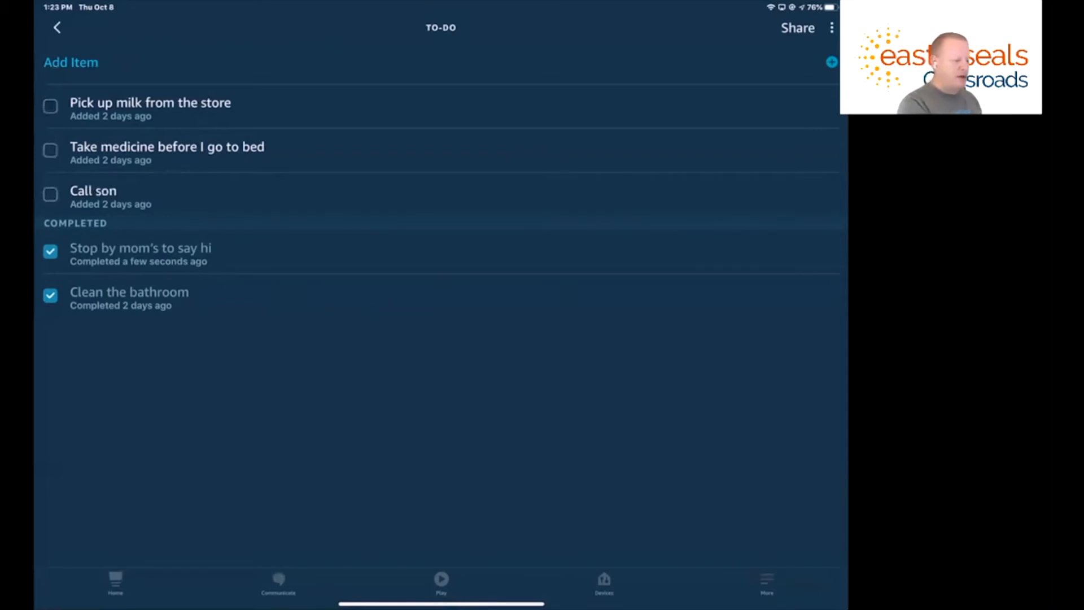
{"action": "left_click", "coordinate": [49, 251]}
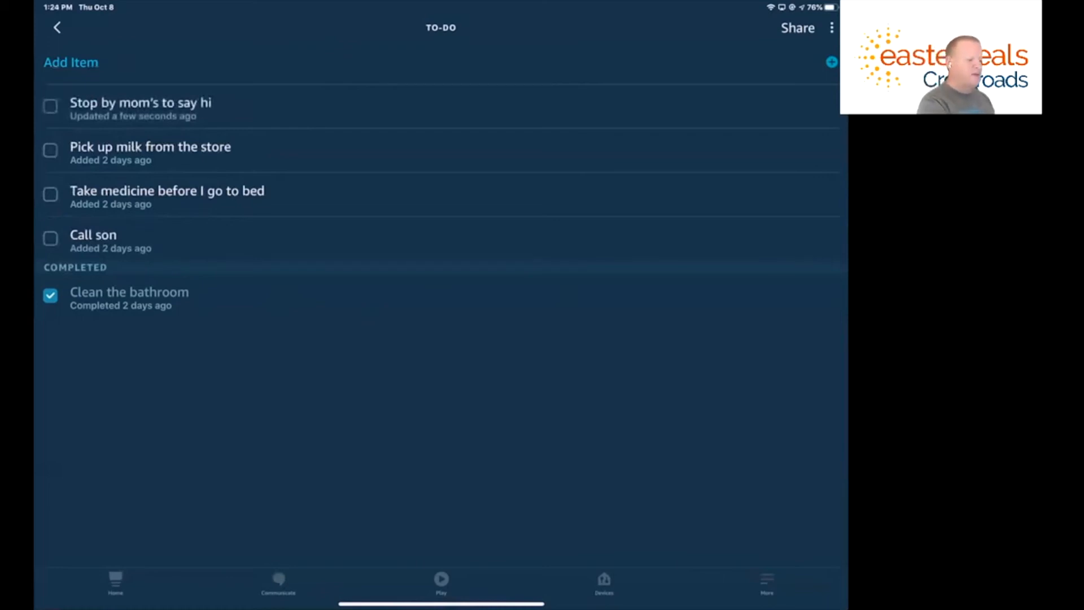
{"action": "left_click", "coordinate": [50, 106]}
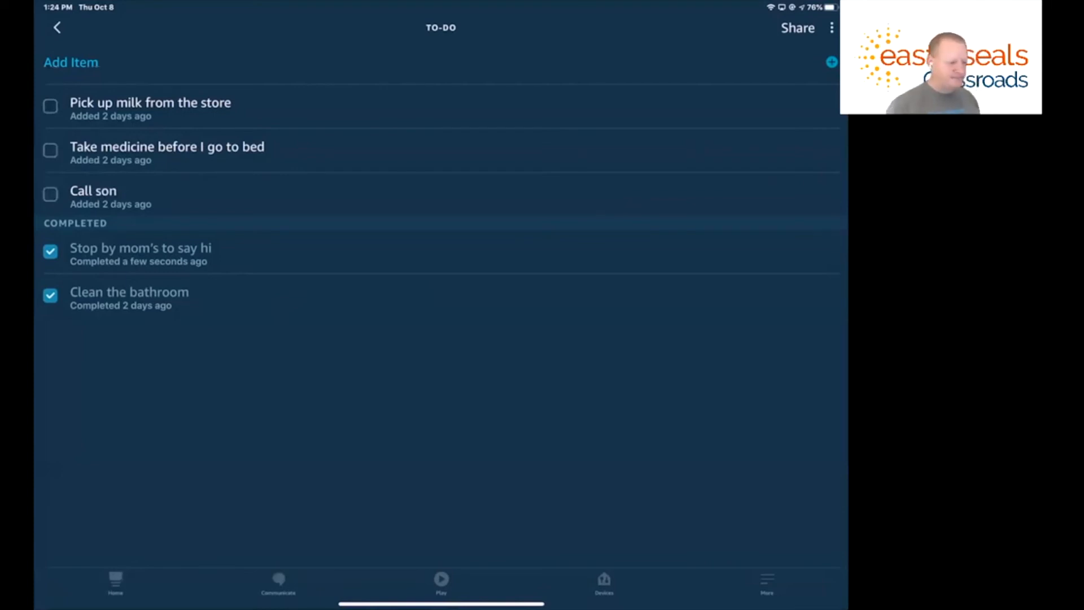
{"action": "left_click", "coordinate": [56, 29]}
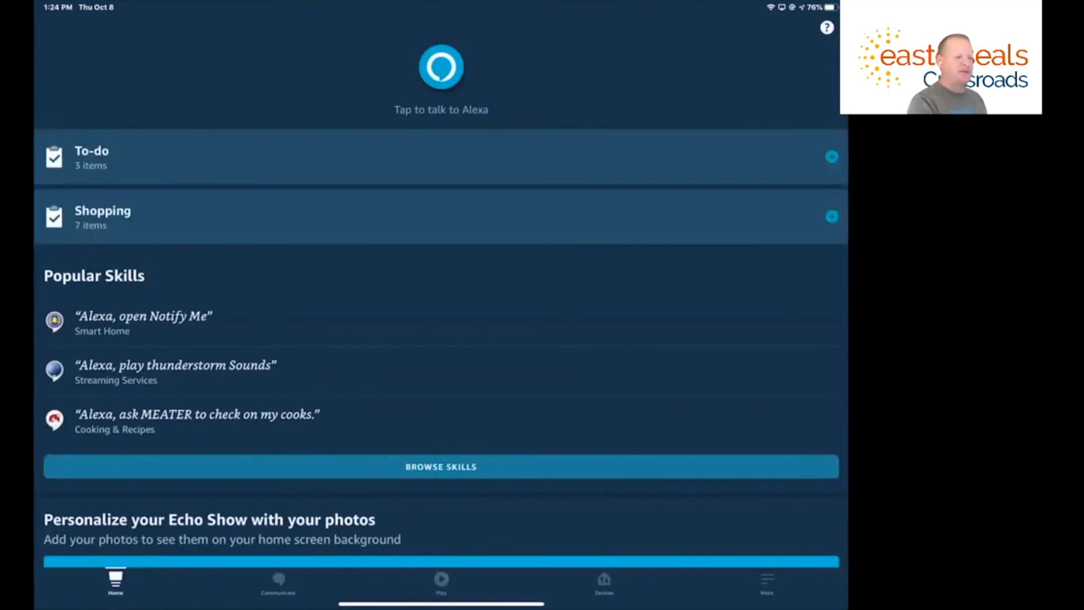
Ask Alexa to add Eggs to Shopping, dismiss the Shopping List card, and go to the lists overview
{"action": "left_click", "coordinate": [103, 218]}
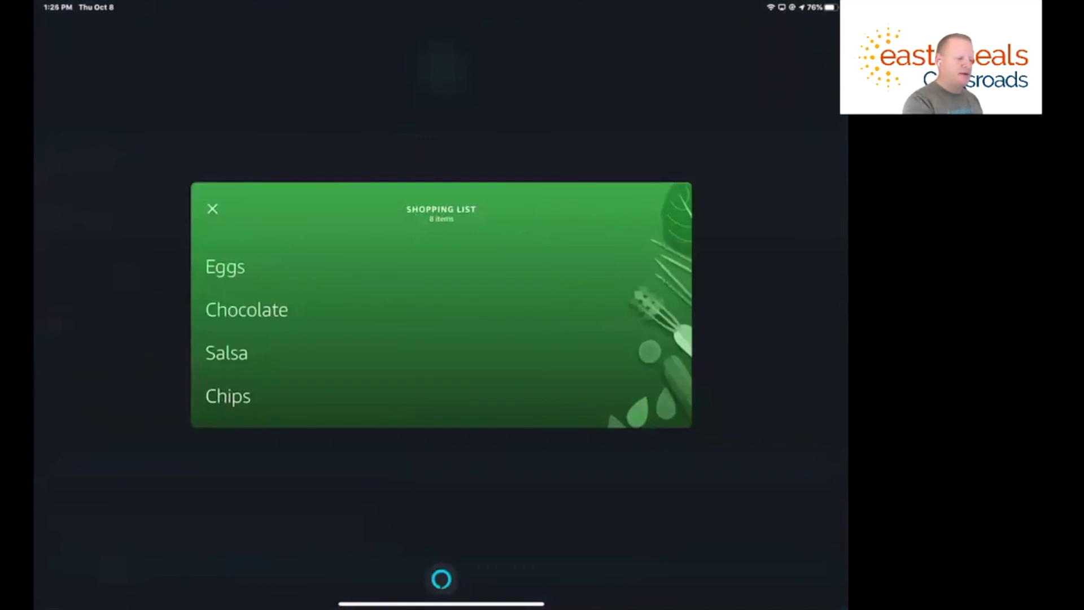
{"action": "left_click", "coordinate": [212, 209]}
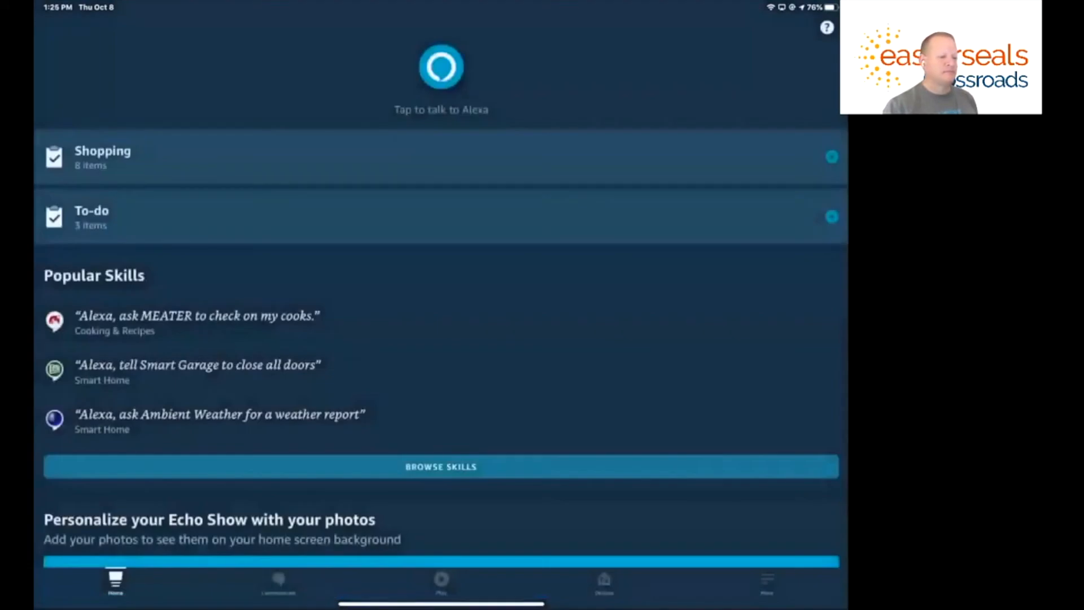
{"action": "left_click", "coordinate": [104, 156]}
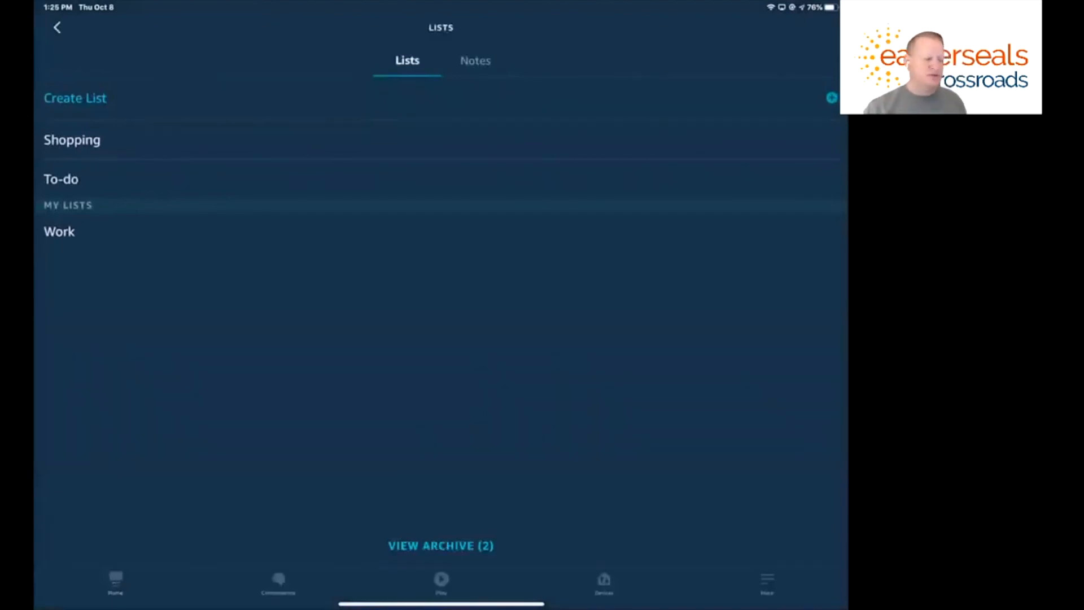
In the Shopping list, mark Butter and Chocolate as completed
{"action": "left_click", "coordinate": [71, 140]}
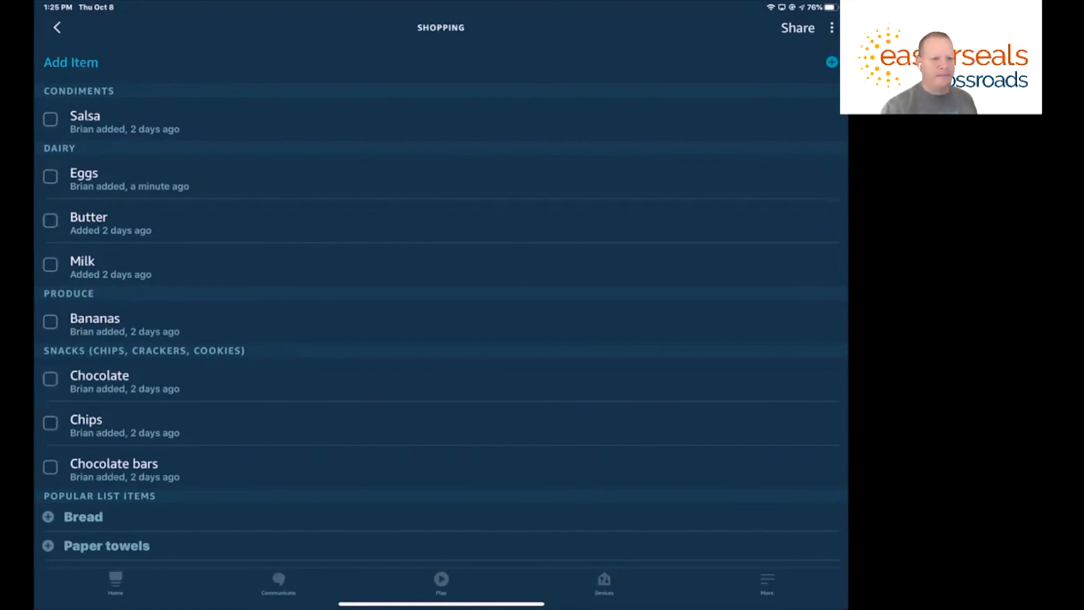
{"action": "left_click", "coordinate": [50, 221]}
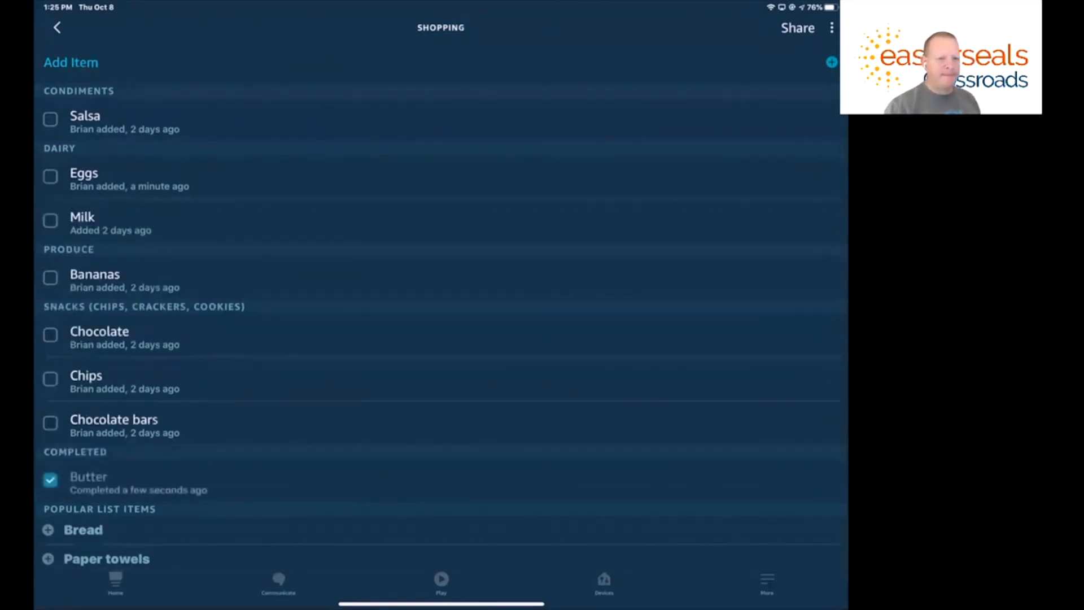
{"action": "left_click", "coordinate": [49, 334]}
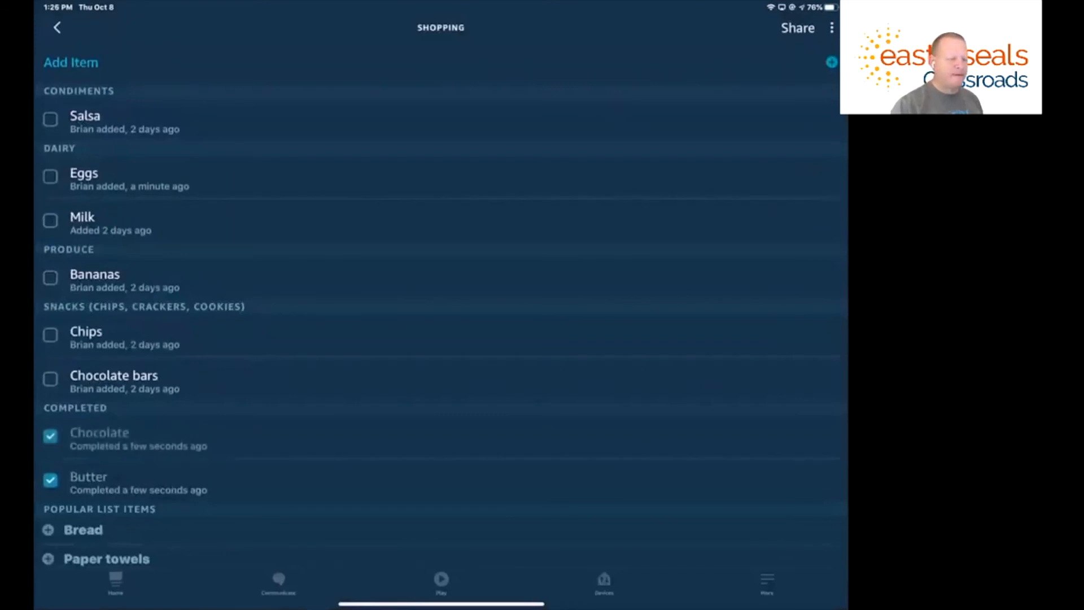